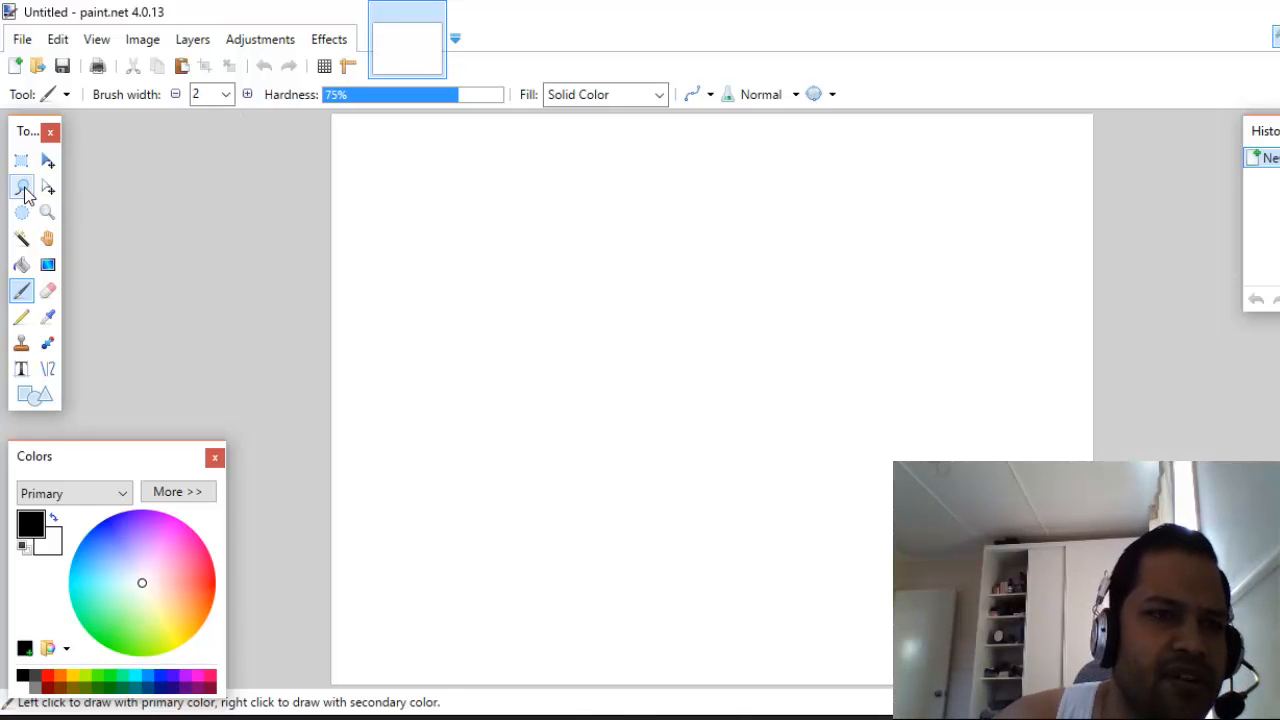
pyautogui.moveTo(24, 216)
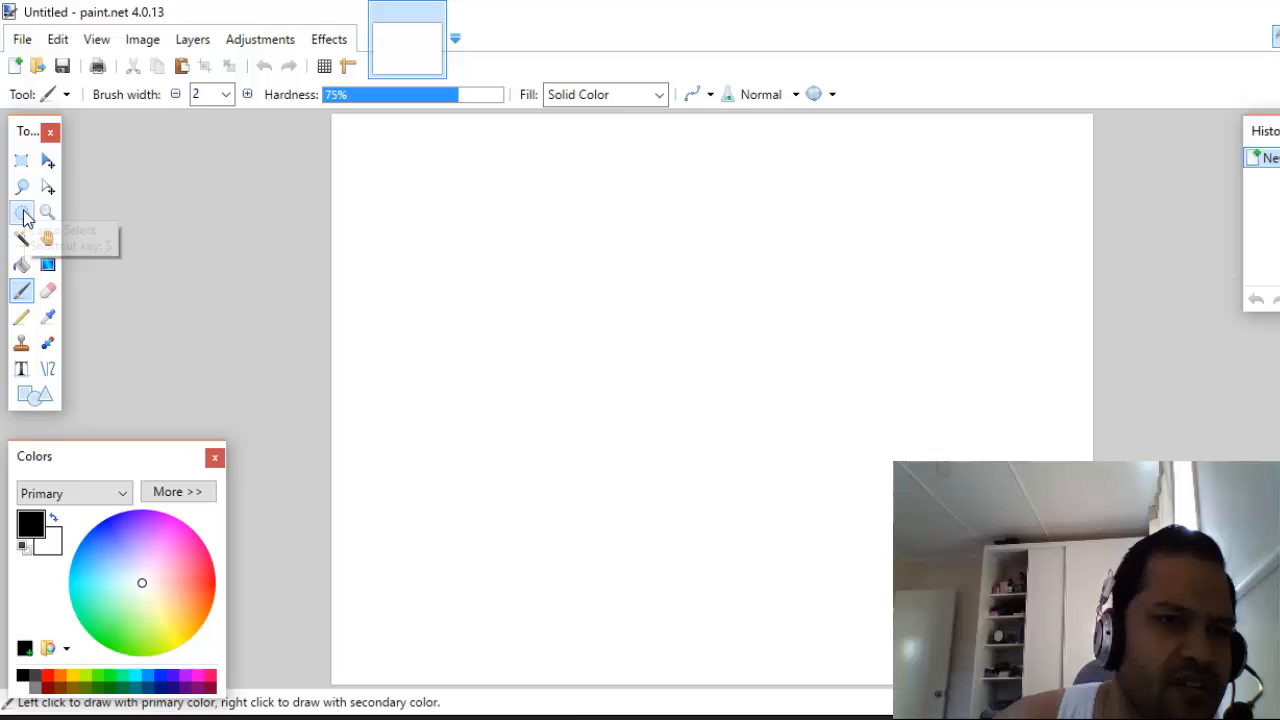
pyautogui.moveTo(22, 188)
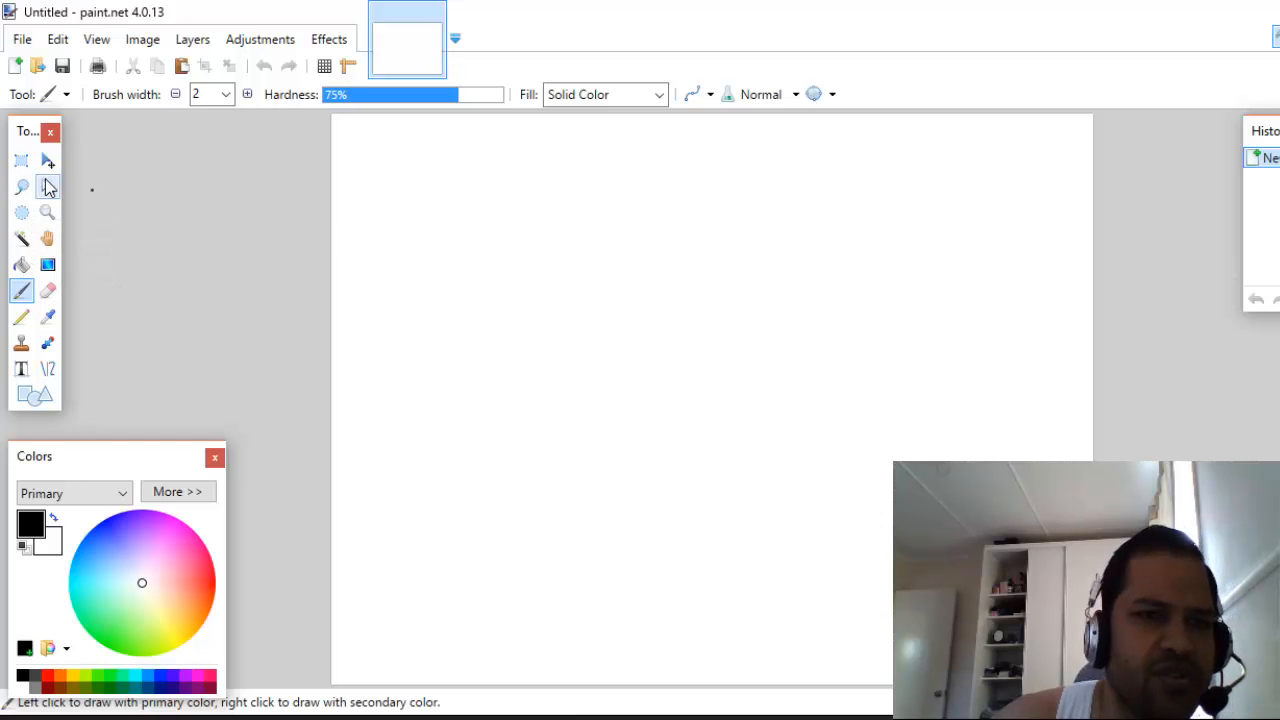
pyautogui.moveTo(48, 188)
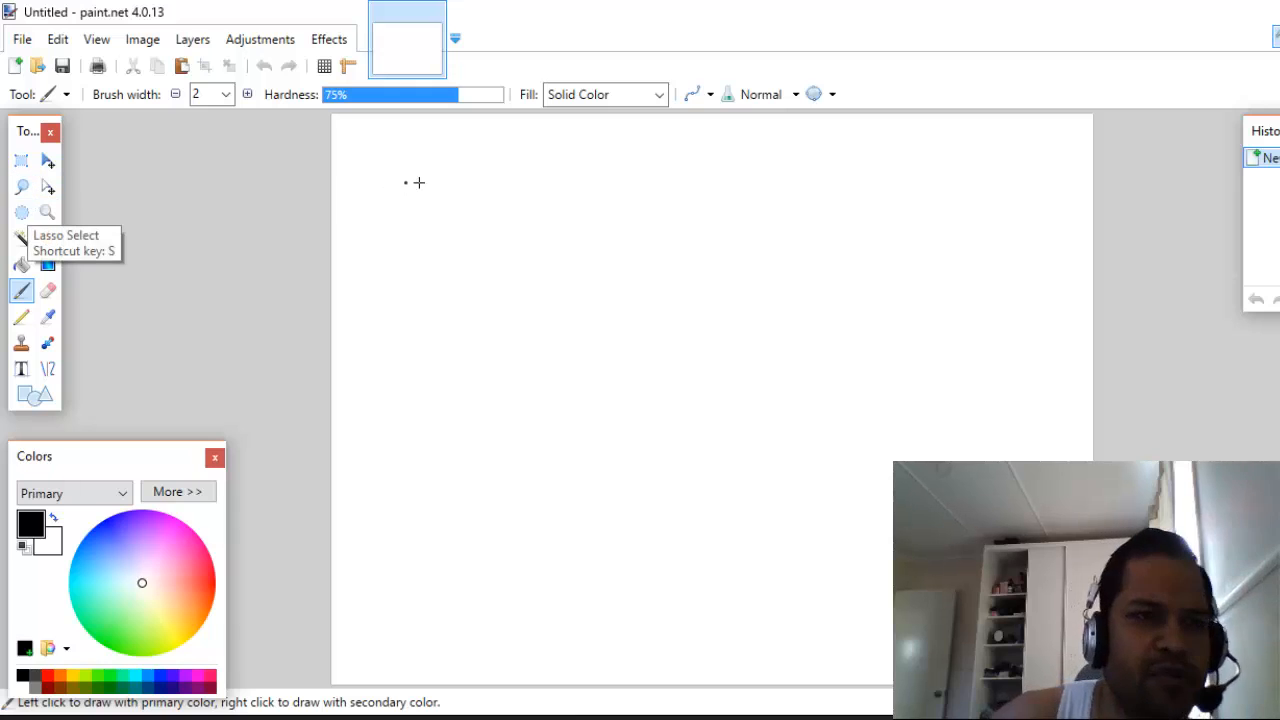
pyautogui.moveTo(390, 352)
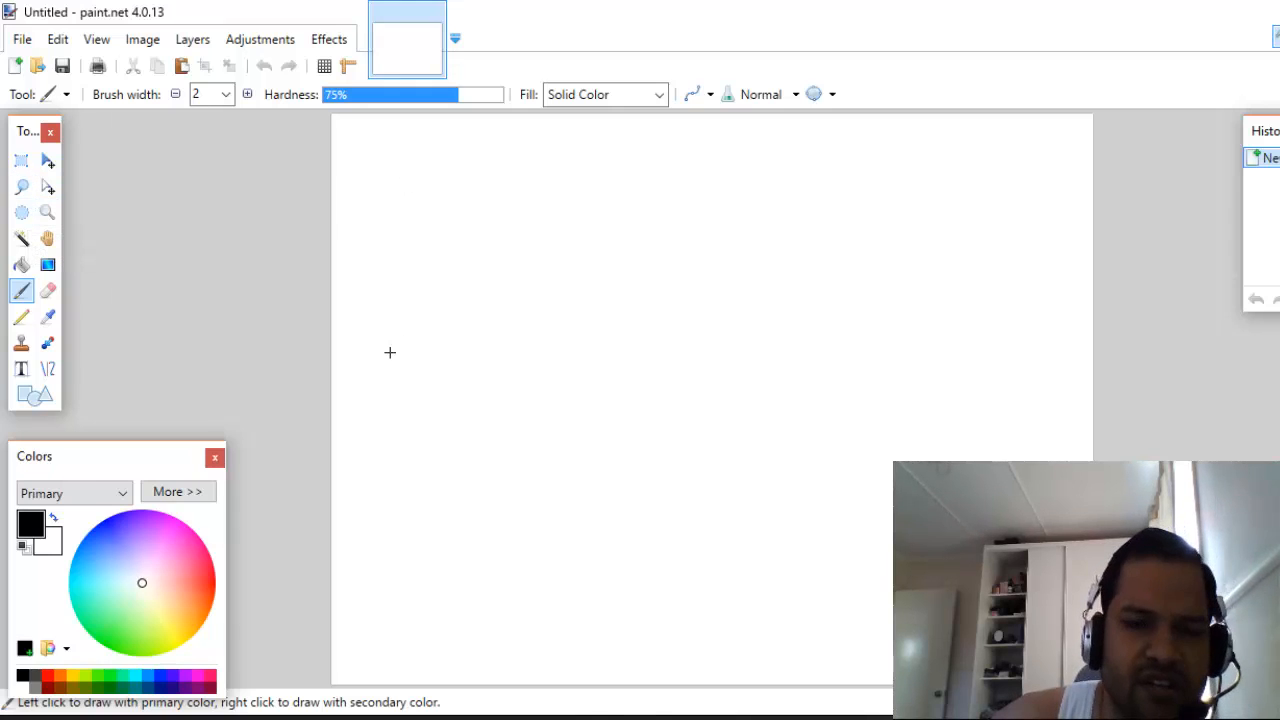
# Step: Import DSC_0032.JPG from file as a layer and deselect all
pyautogui.click(580, 216)
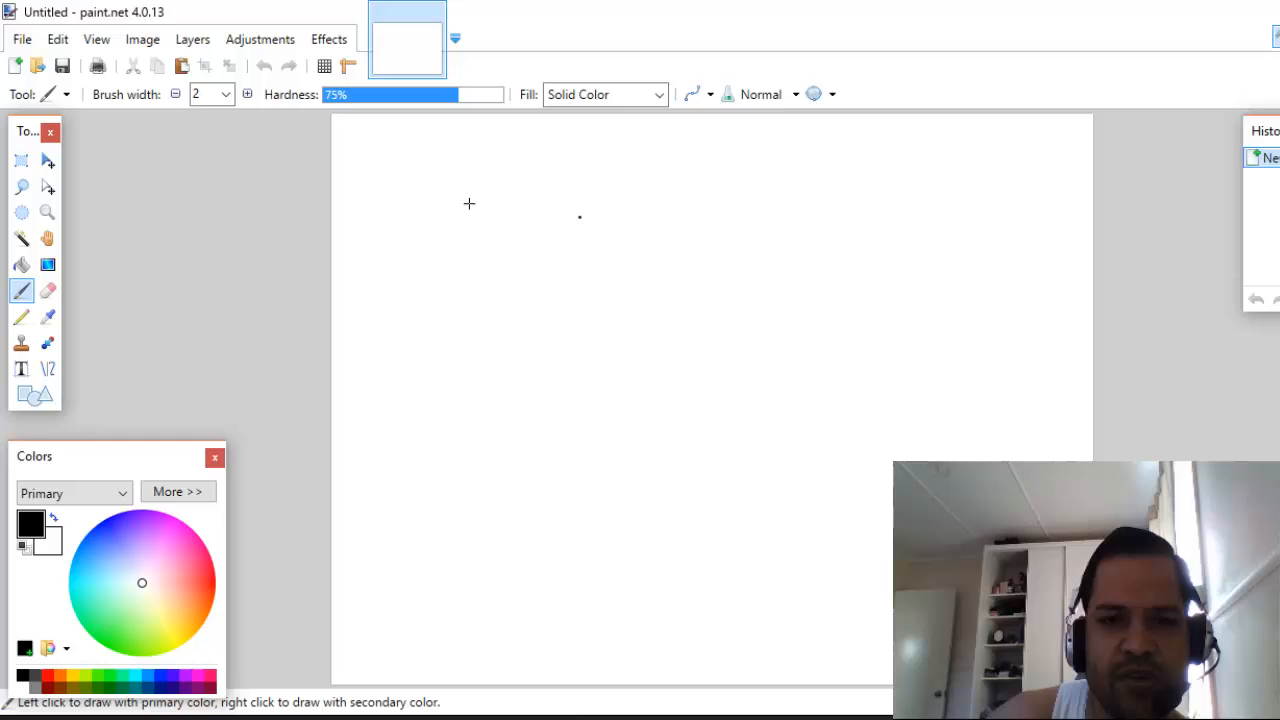
pyautogui.moveTo(848, 248)
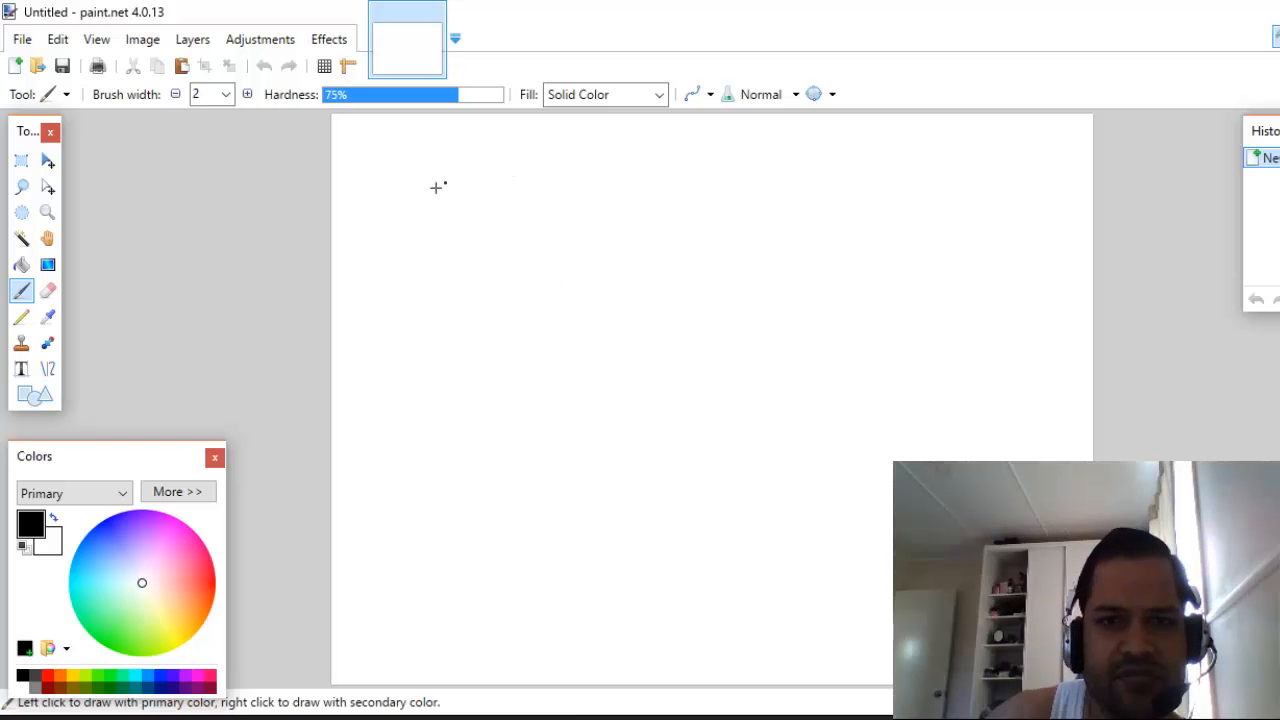
pyautogui.moveTo(520, 132)
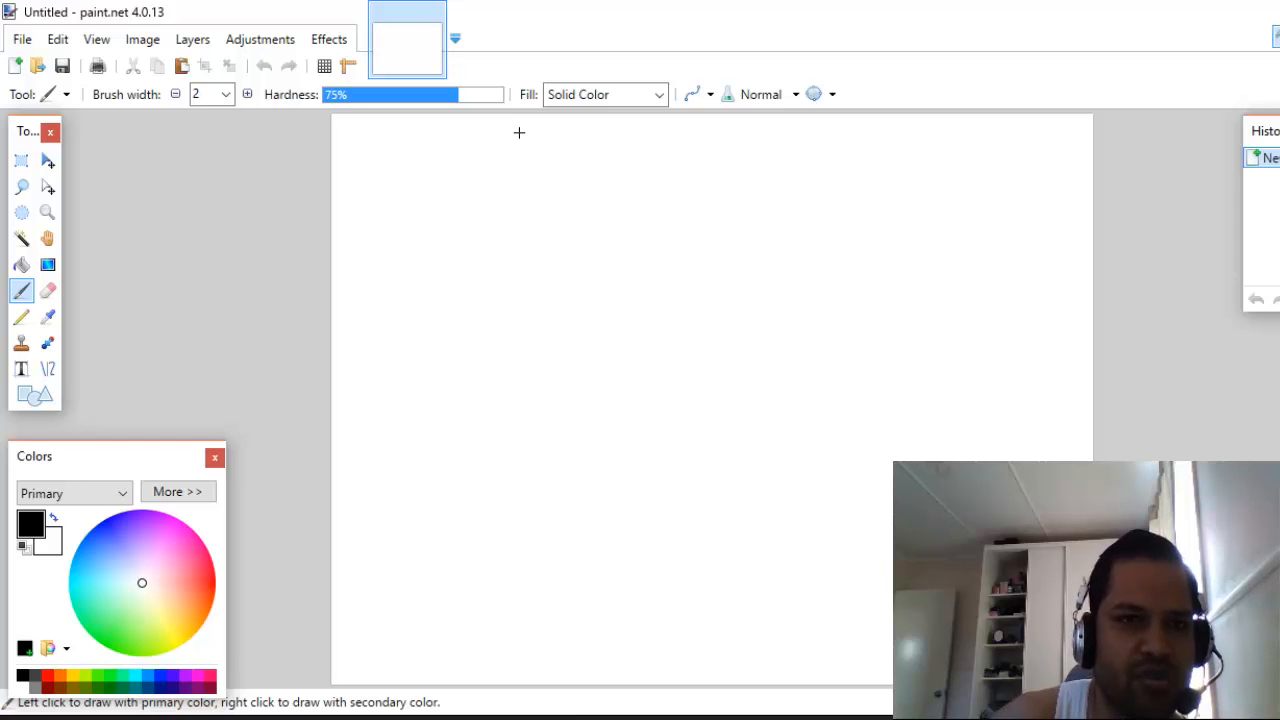
pyautogui.moveTo(504, 260)
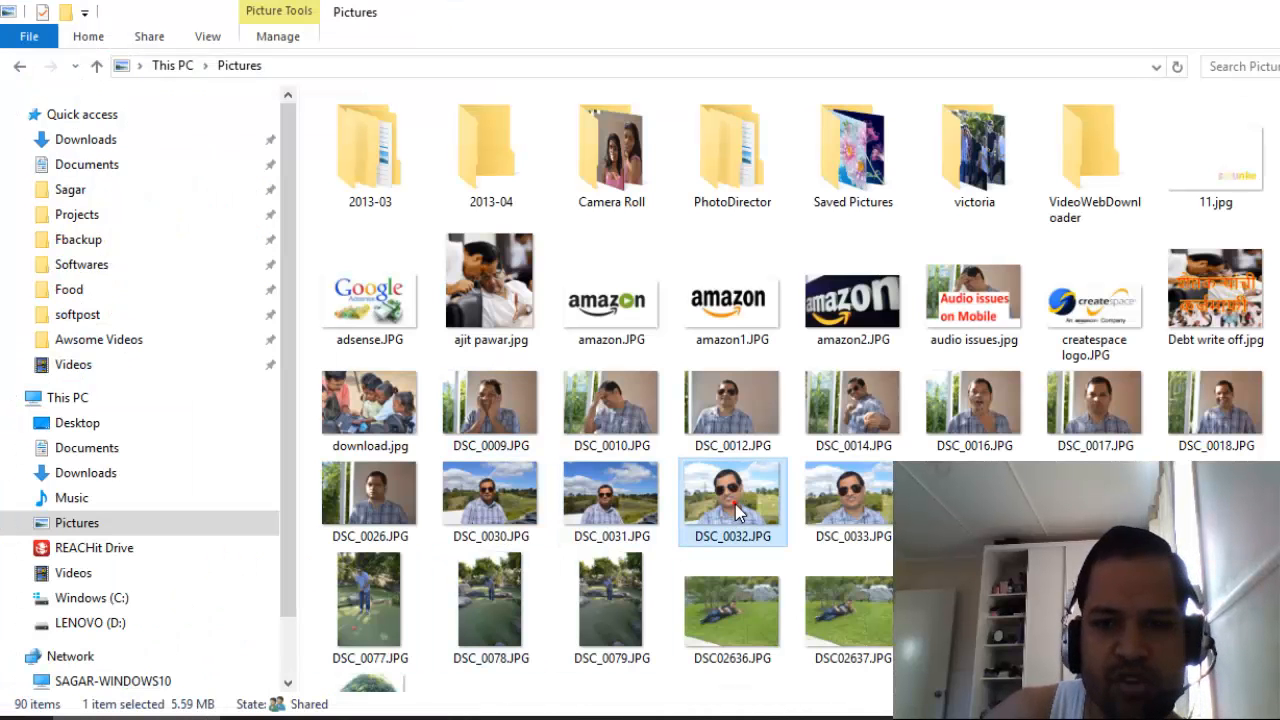
pyautogui.scroll(-3)
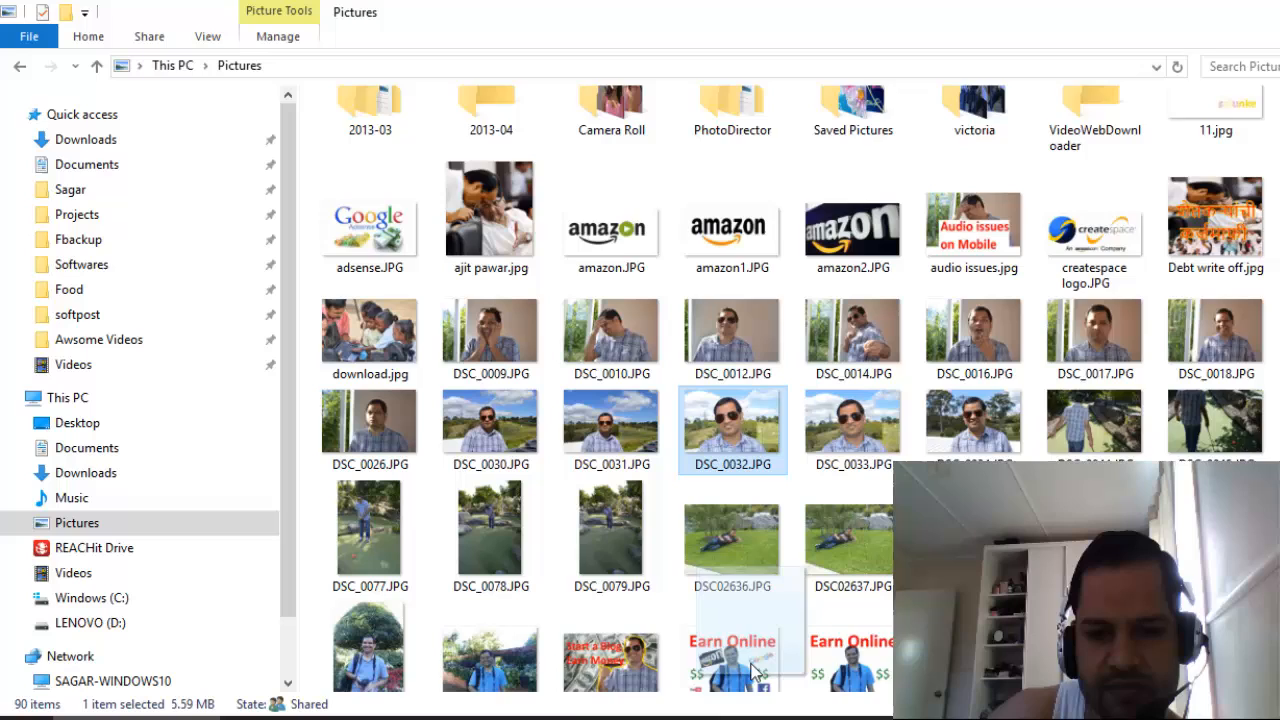
pyautogui.scroll(-3)
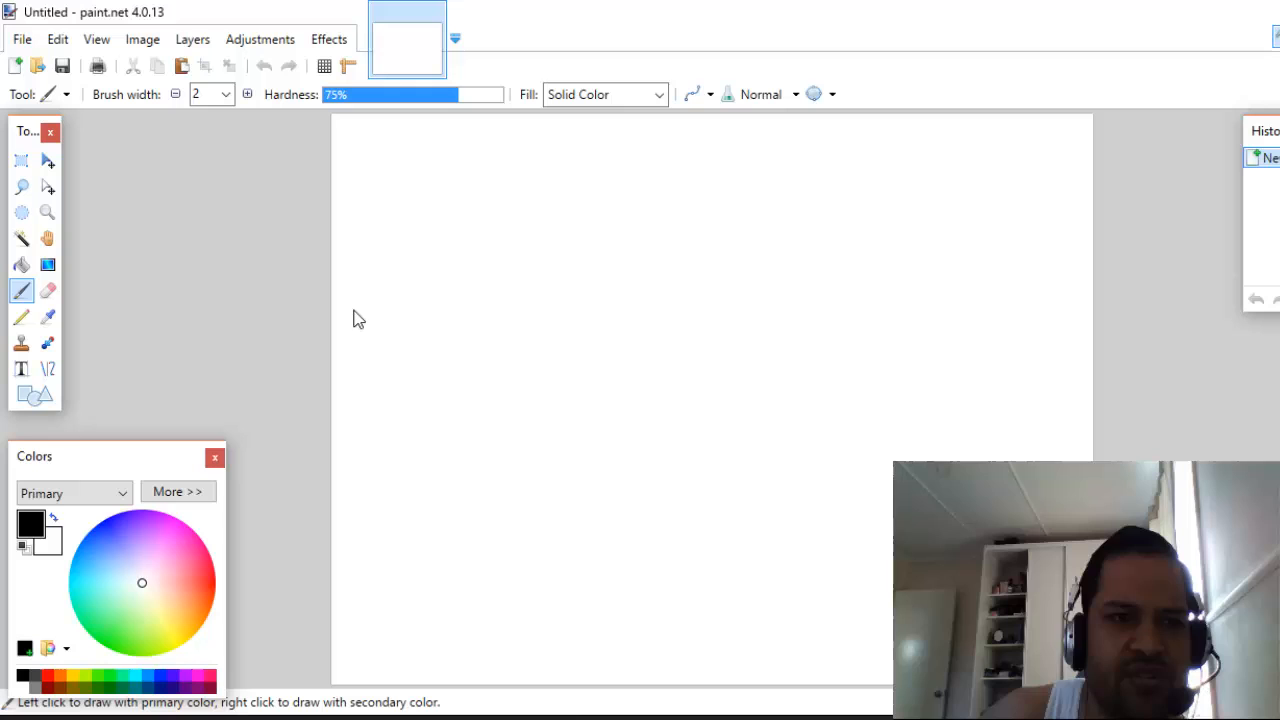
pyautogui.click(352, 308)
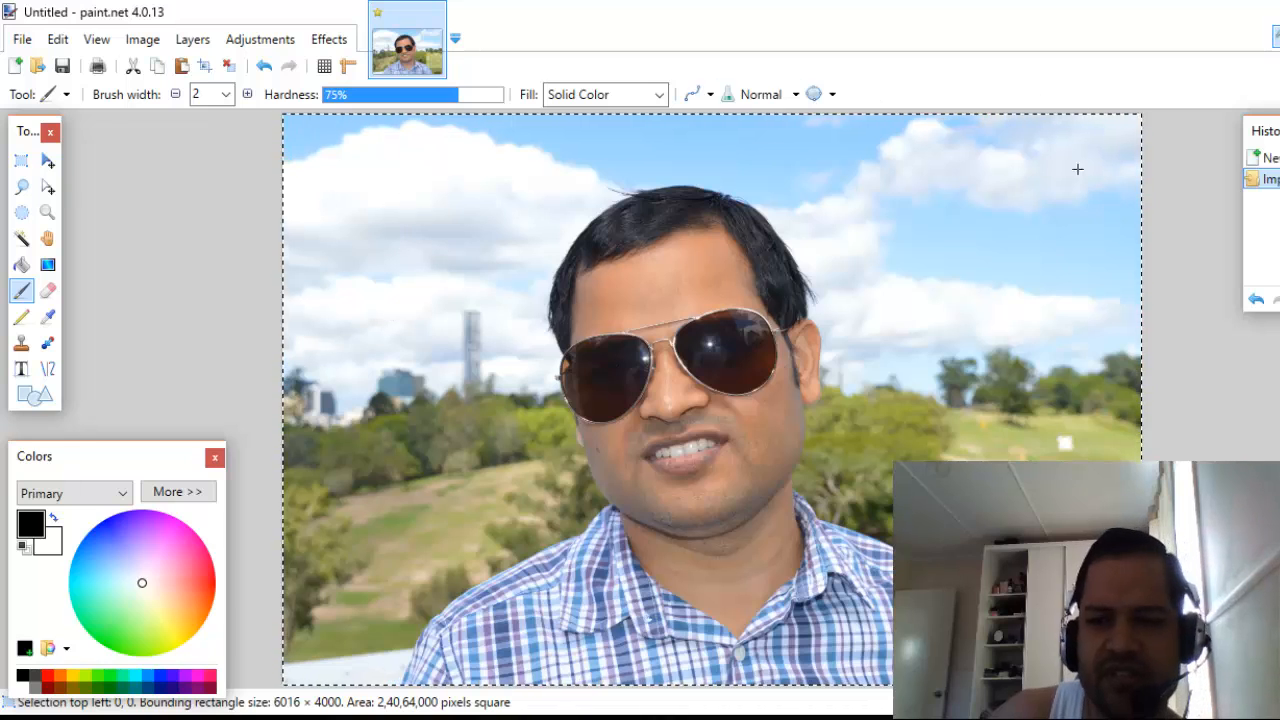
pyautogui.moveTo(530, 228)
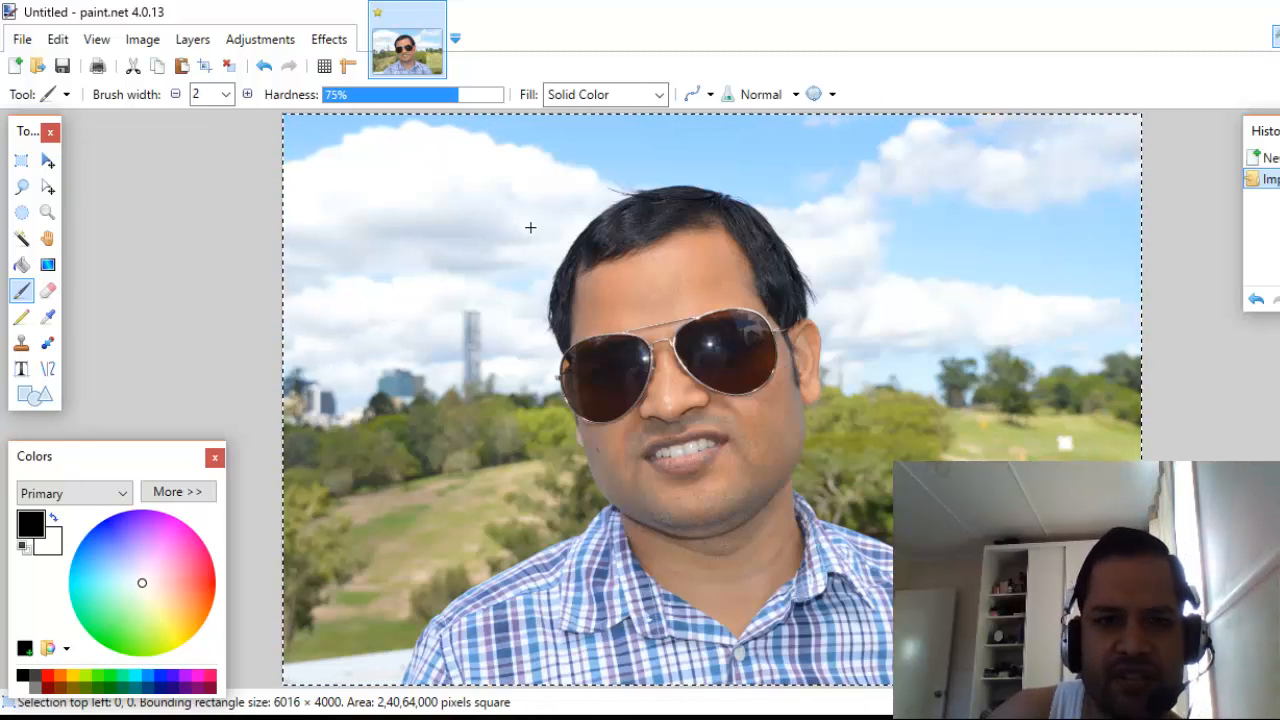
pyautogui.moveTo(20, 160)
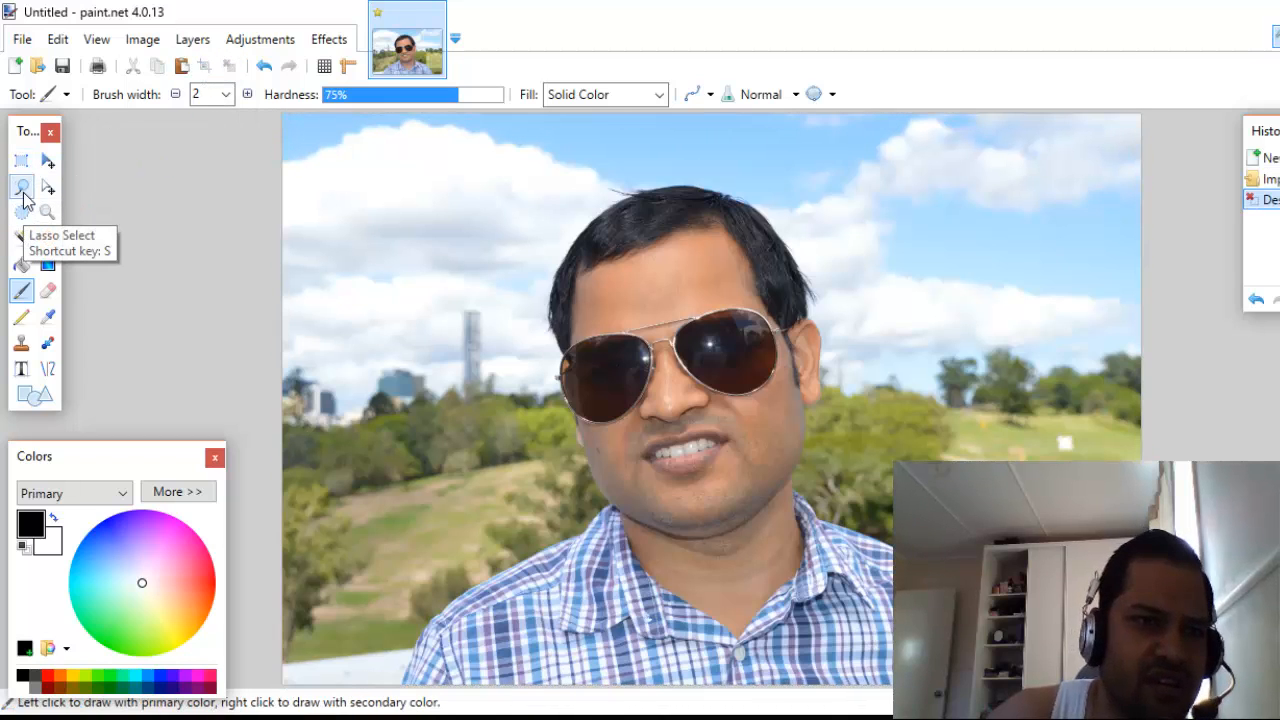
# Step: Lasso-select the sky along the treeline and around the man's head
pyautogui.click(20, 186)
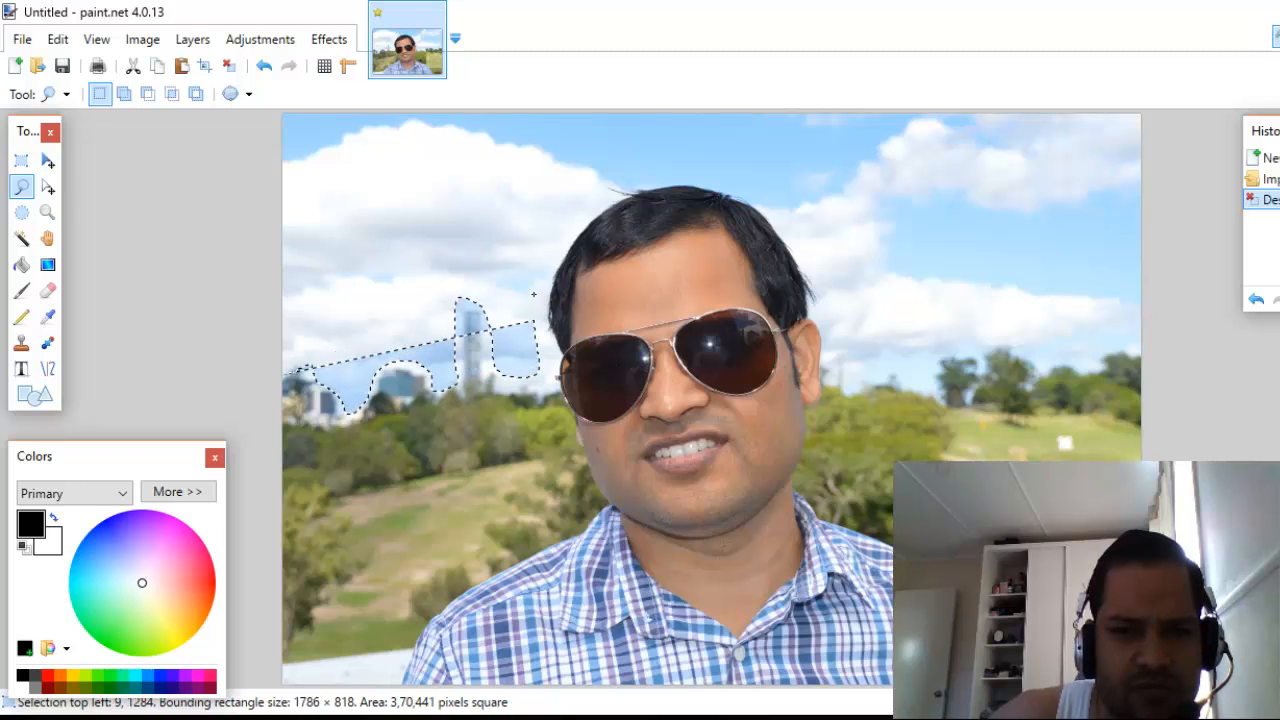
pyautogui.moveTo(536, 292); pyautogui.dragTo(716, 176)
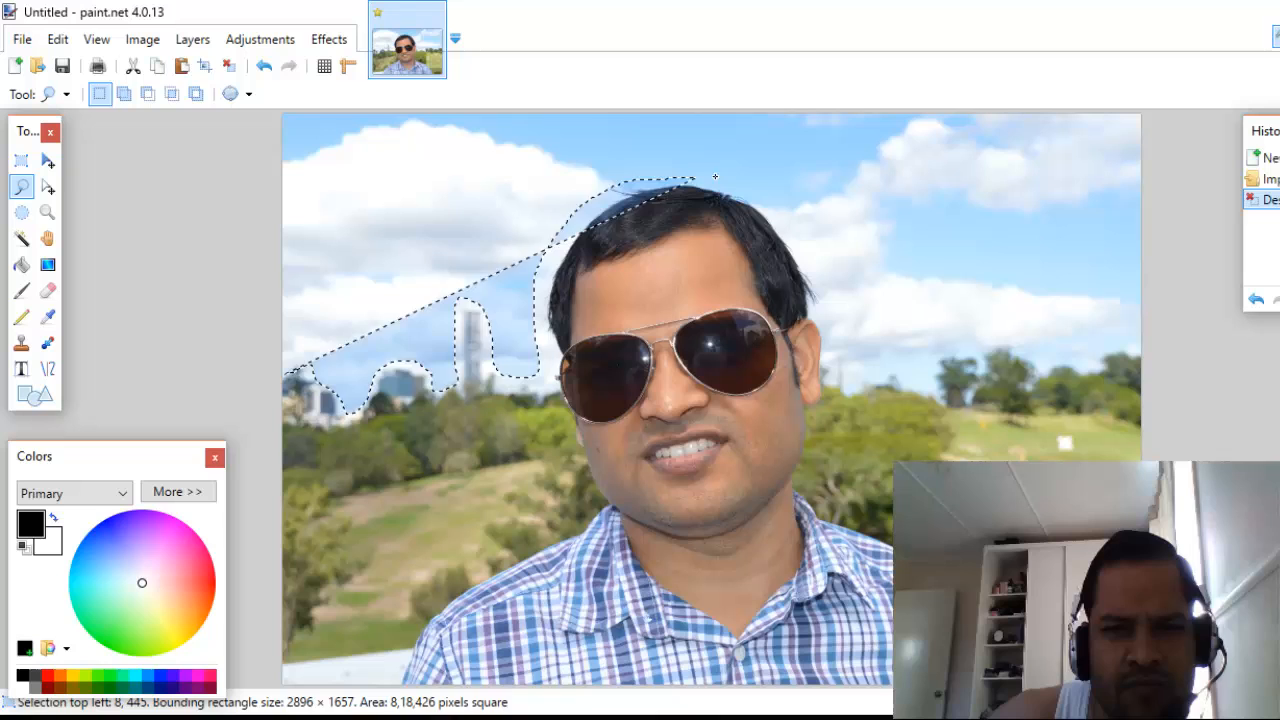
pyautogui.moveTo(716, 176); pyautogui.dragTo(856, 368)
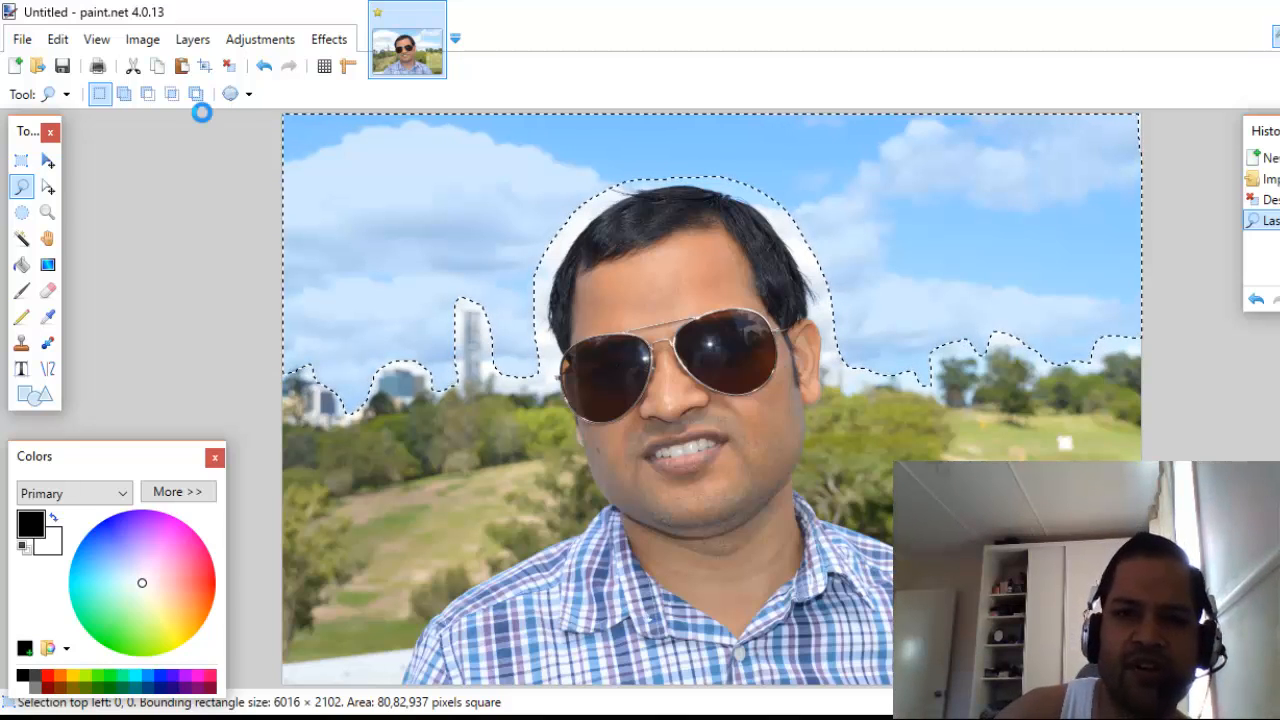
pyautogui.press('Delete')
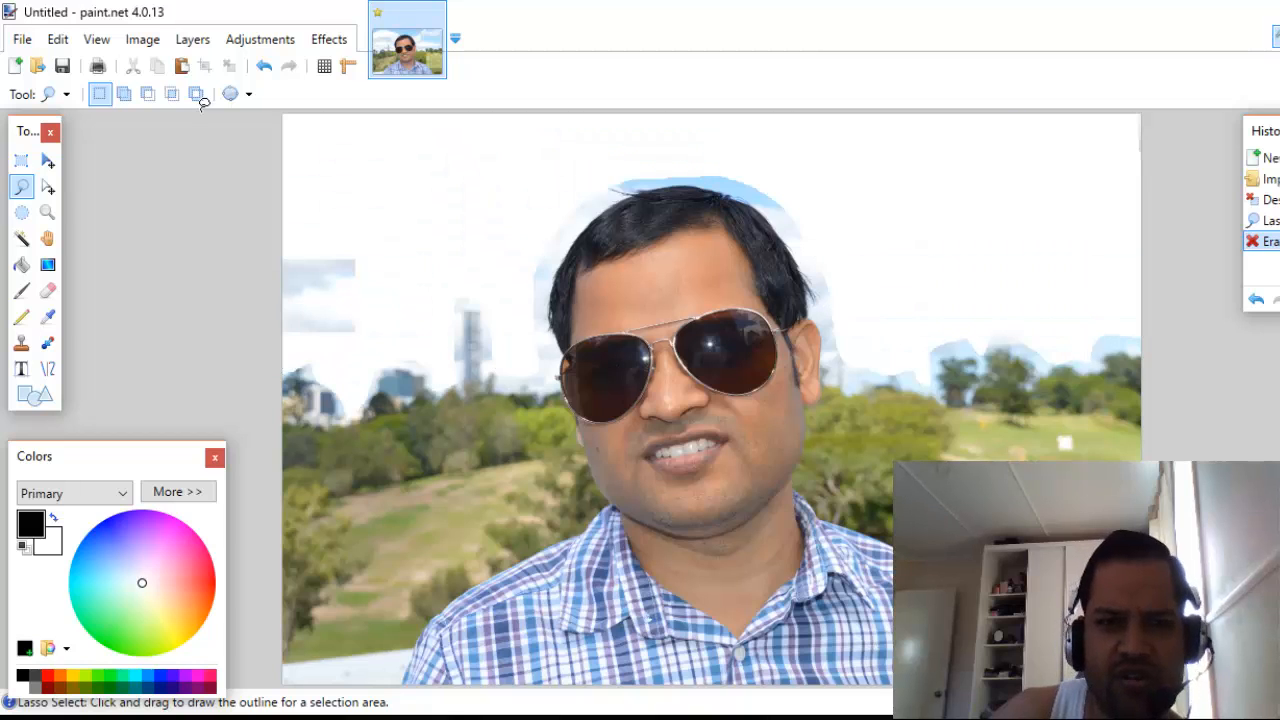
pyautogui.click(202, 112)
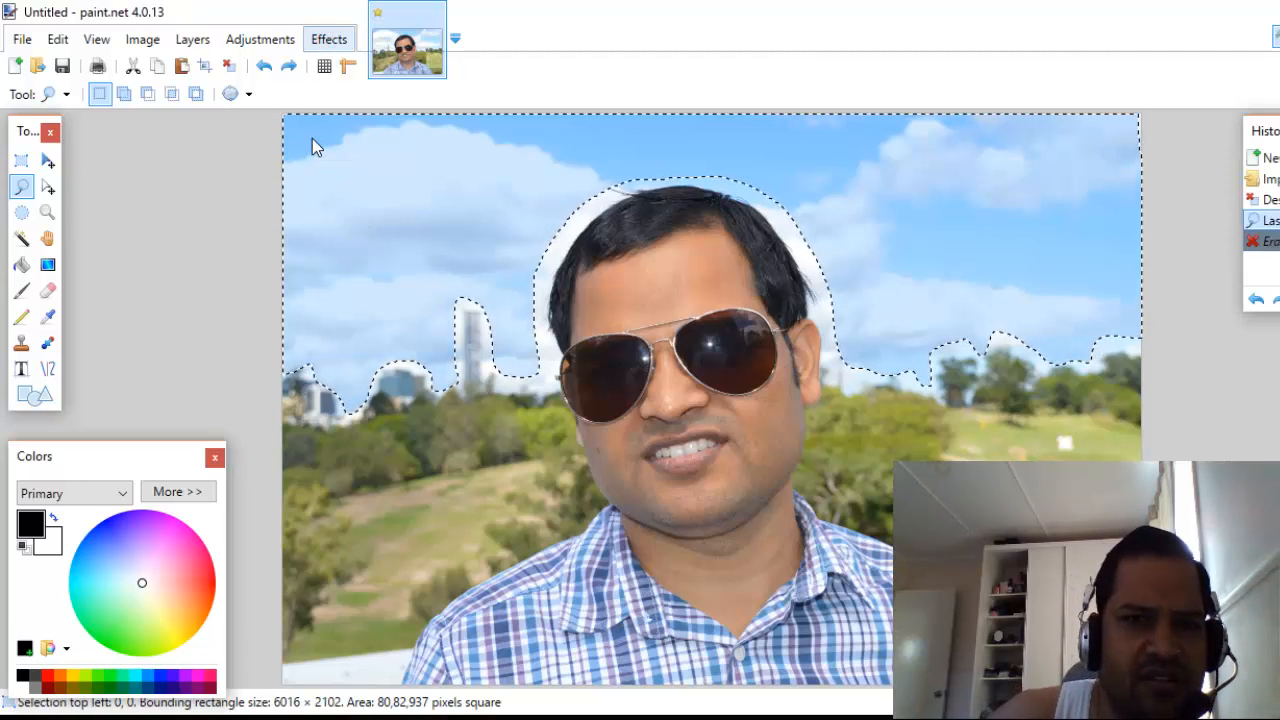
# Step: Apply Distort > Crystallize to the sky with Cell Size 101
pyautogui.click(328, 40)
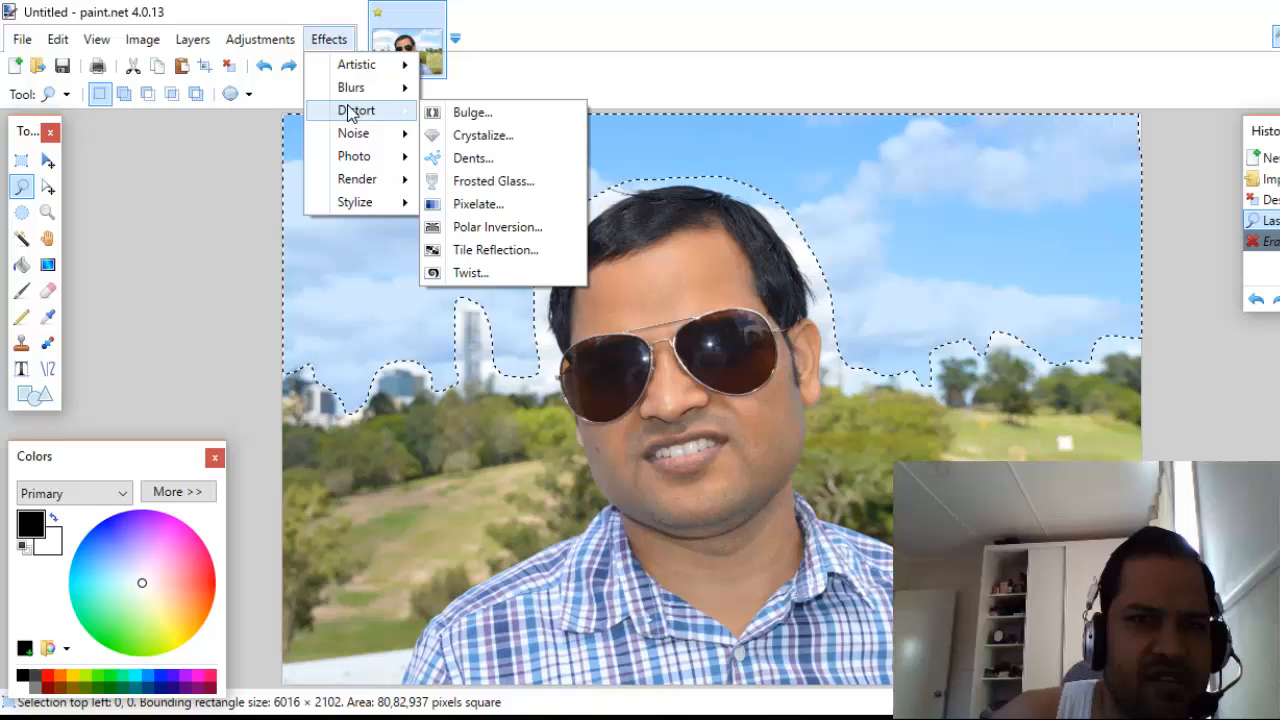
pyautogui.moveTo(484, 136)
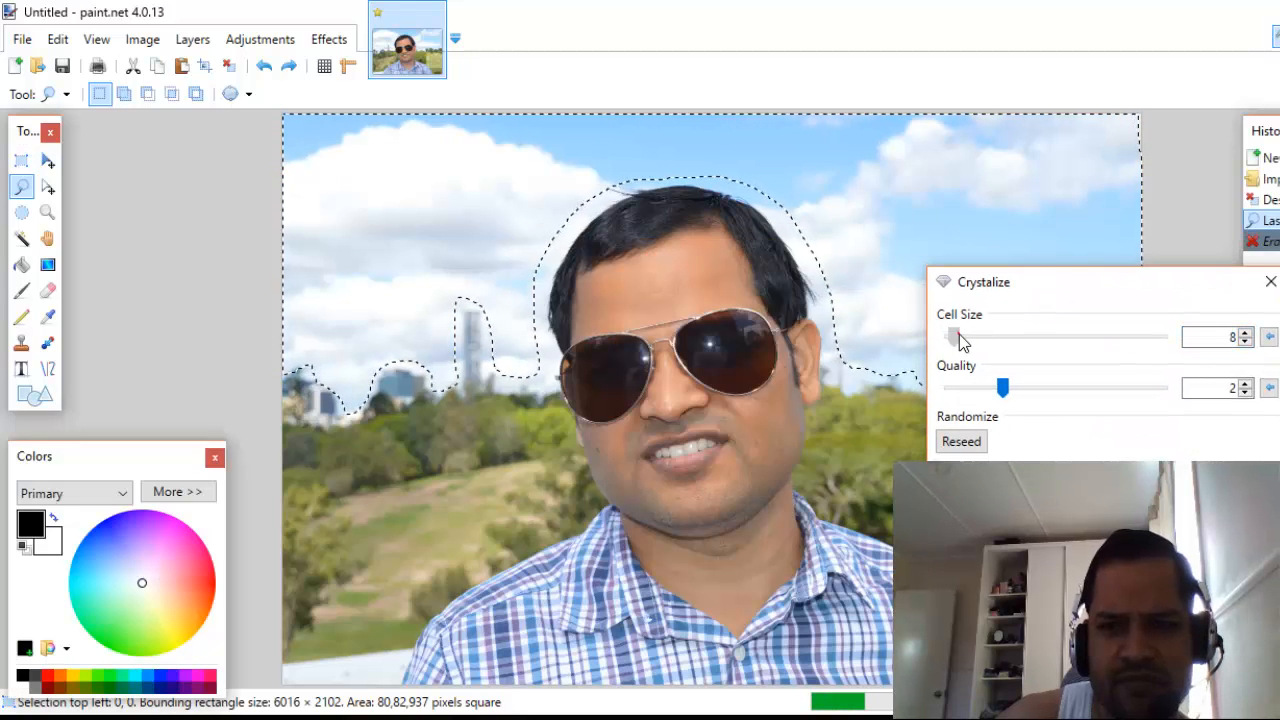
pyautogui.moveTo(956, 336); pyautogui.dragTo(1036, 336)
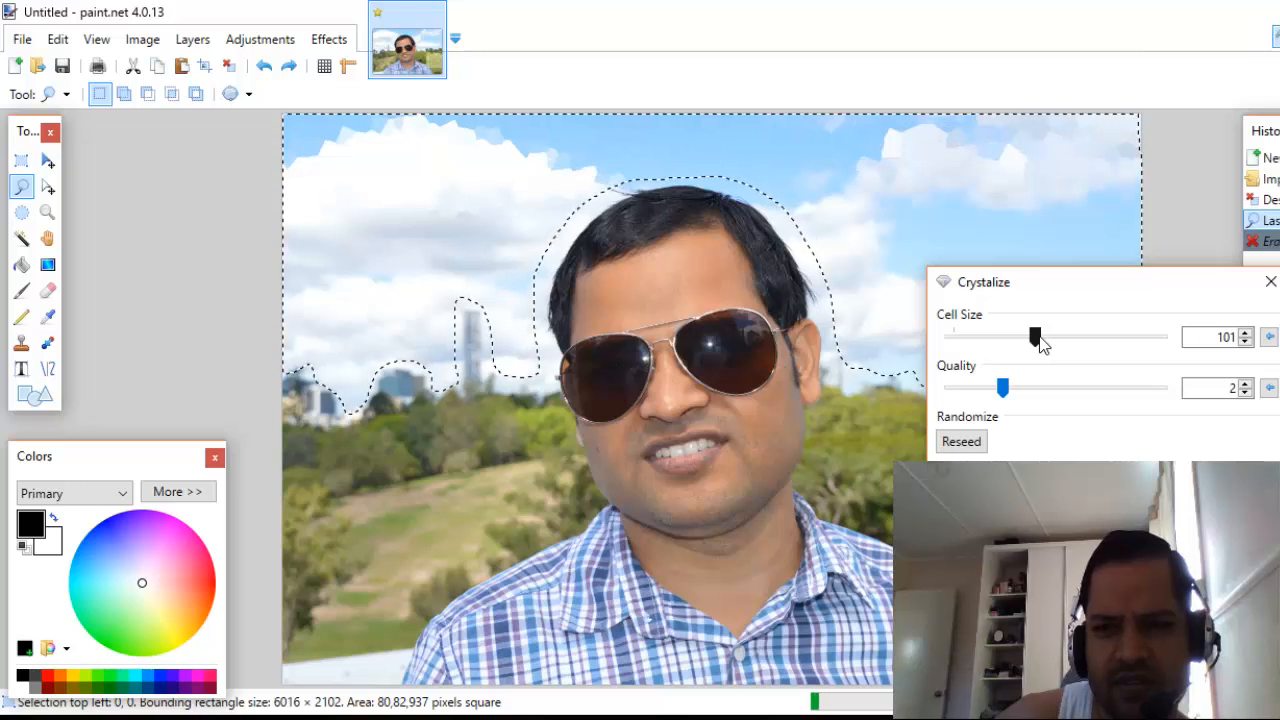